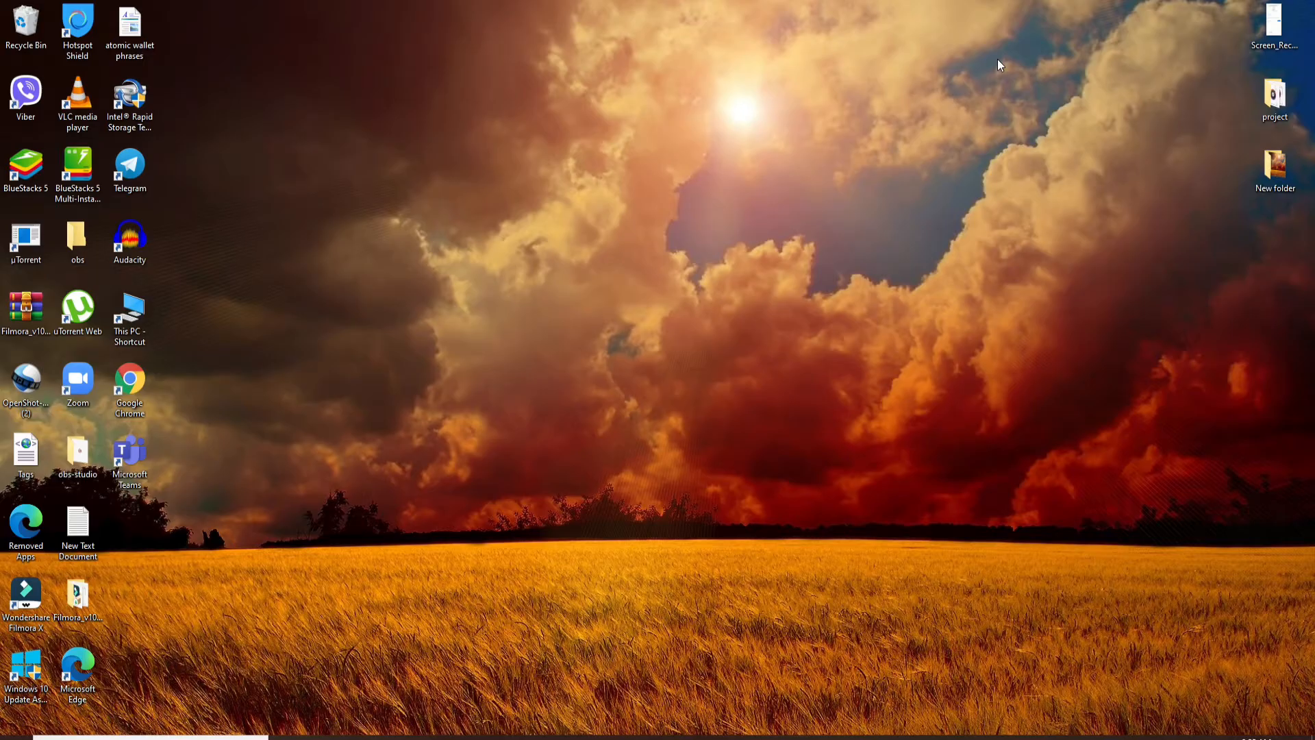
pyautogui.moveTo(803, 59)
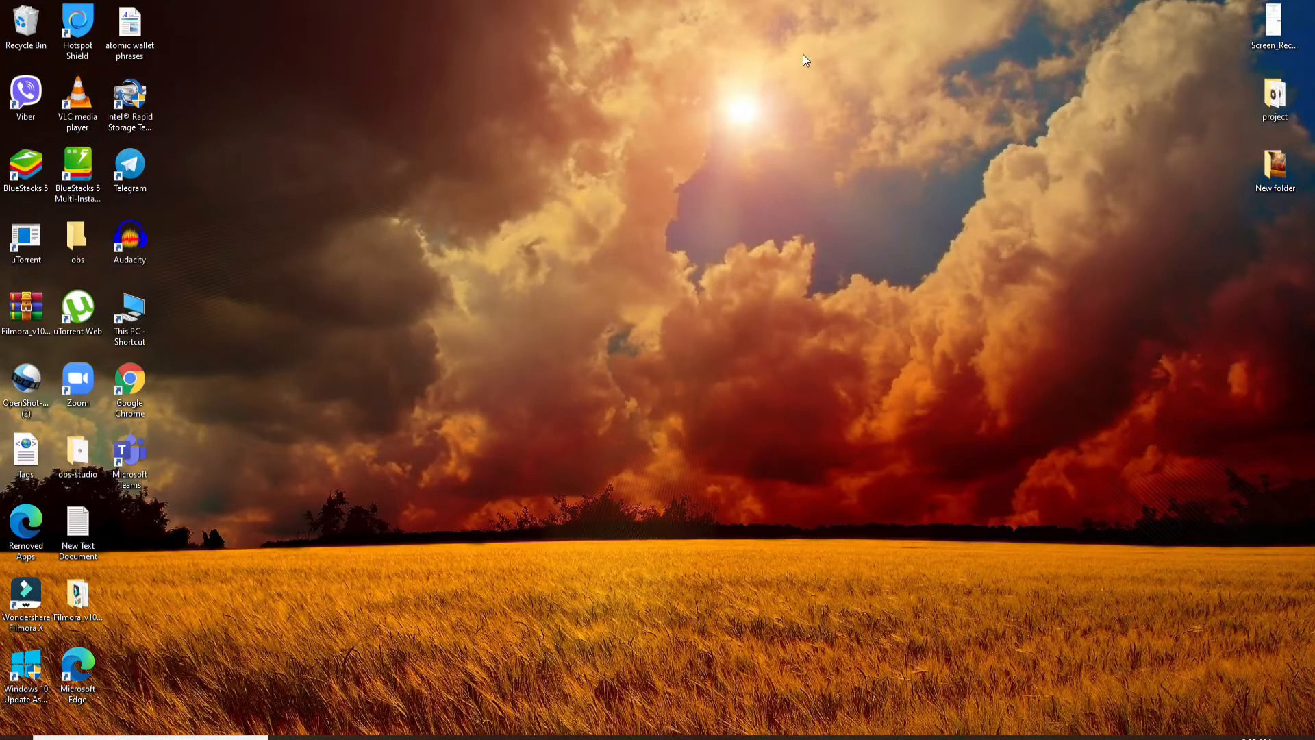
pyautogui.doubleClick(129, 451)
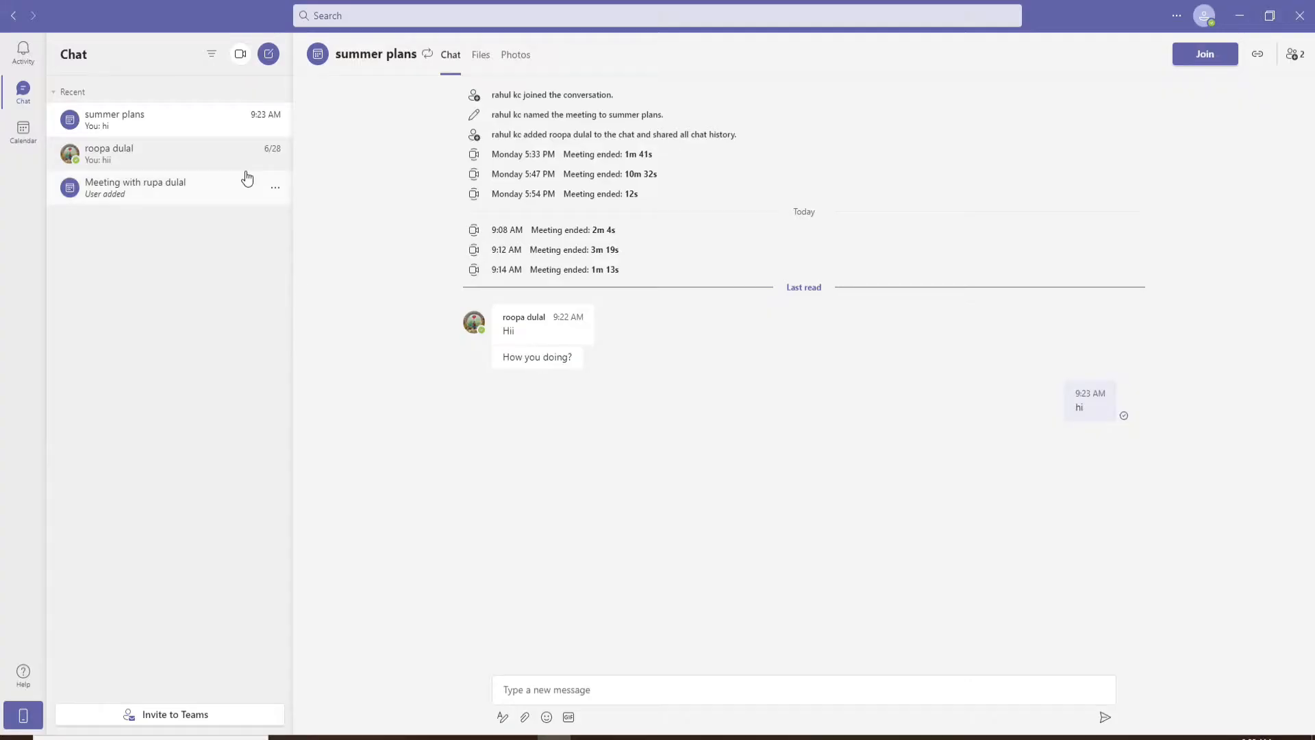
pyautogui.moveTo(165, 156)
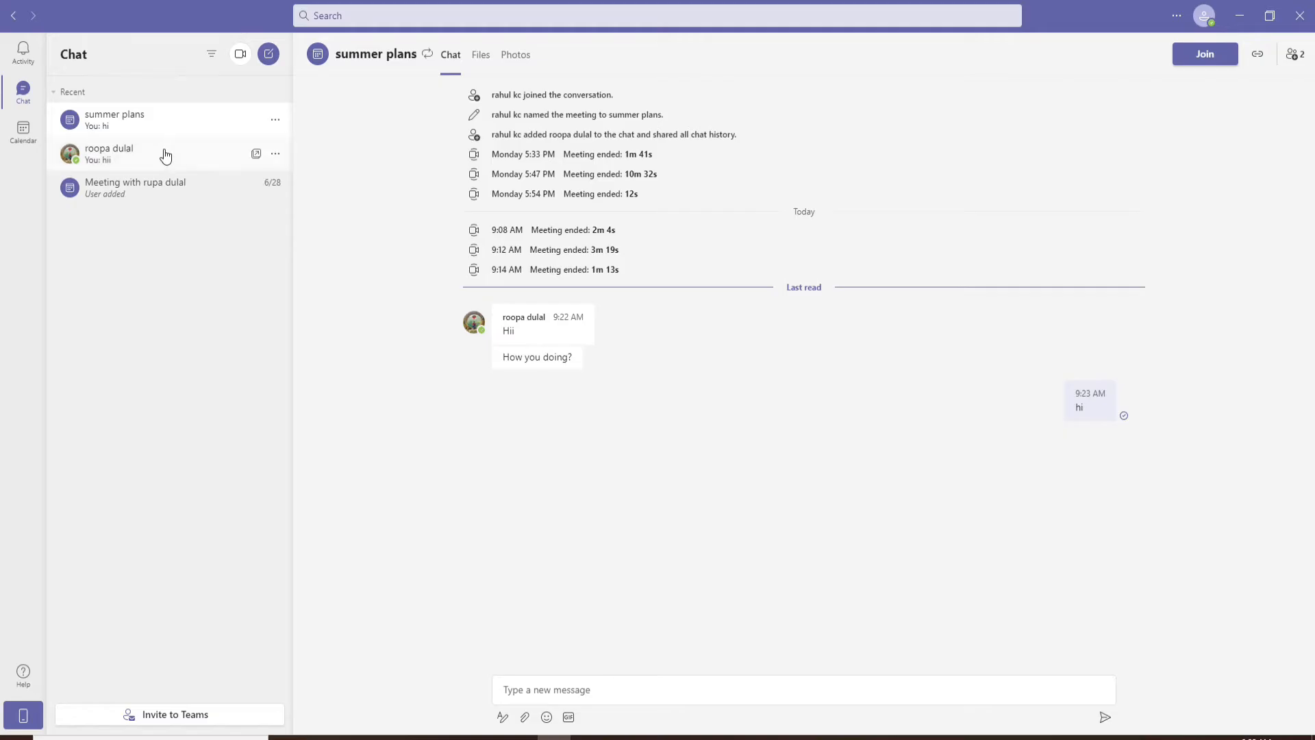
pyautogui.click(108, 153)
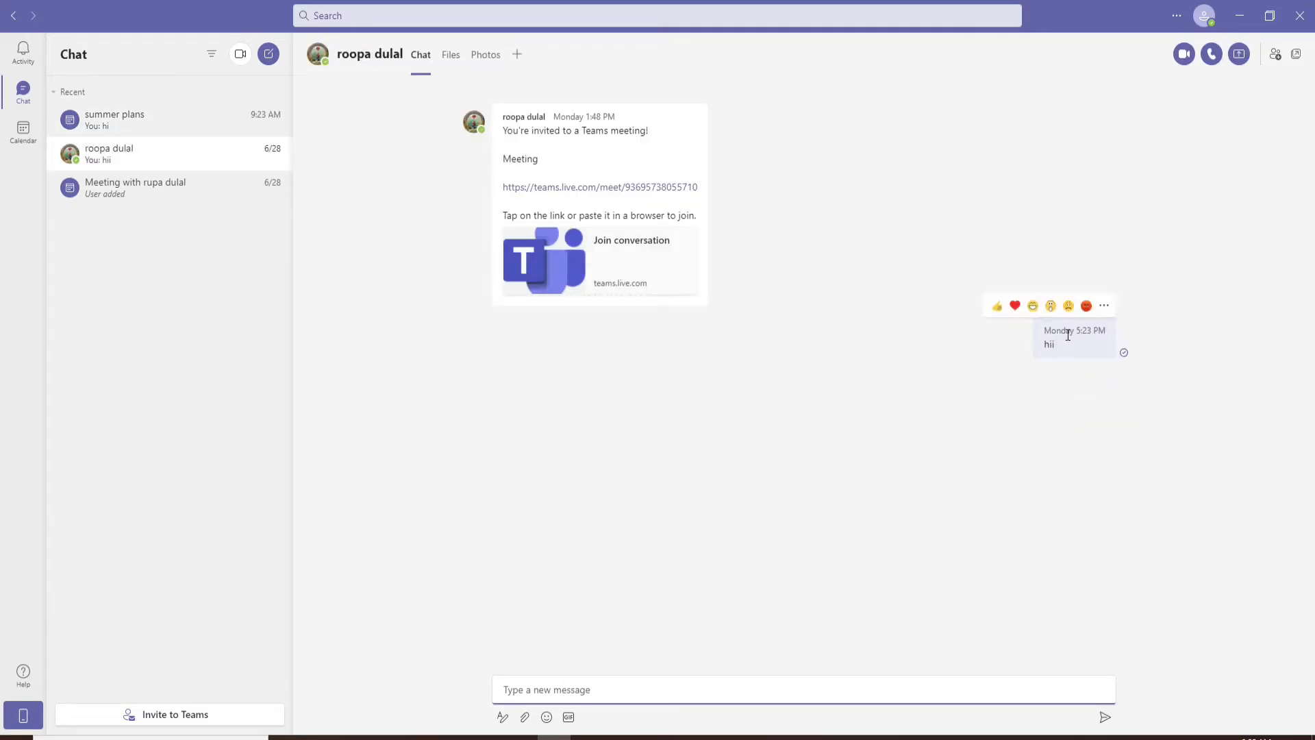
pyautogui.moveTo(1105, 306)
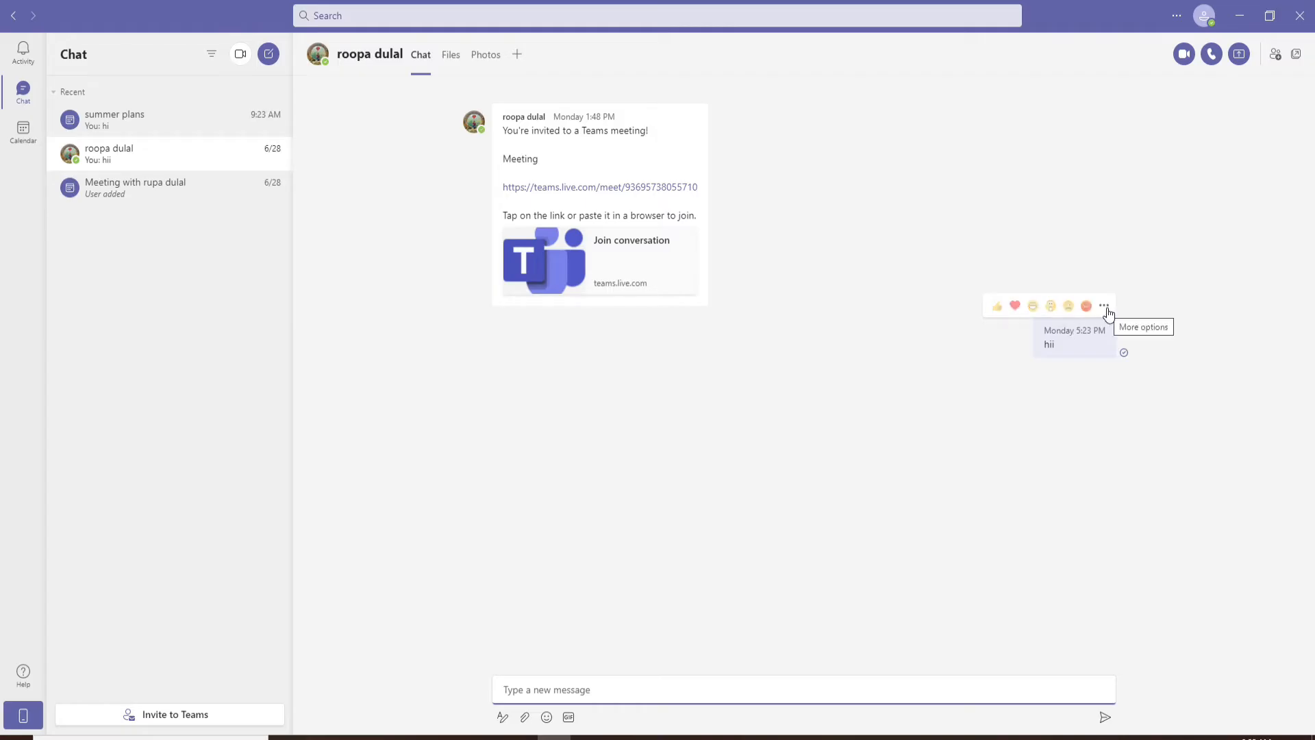
pyautogui.click(1105, 306)
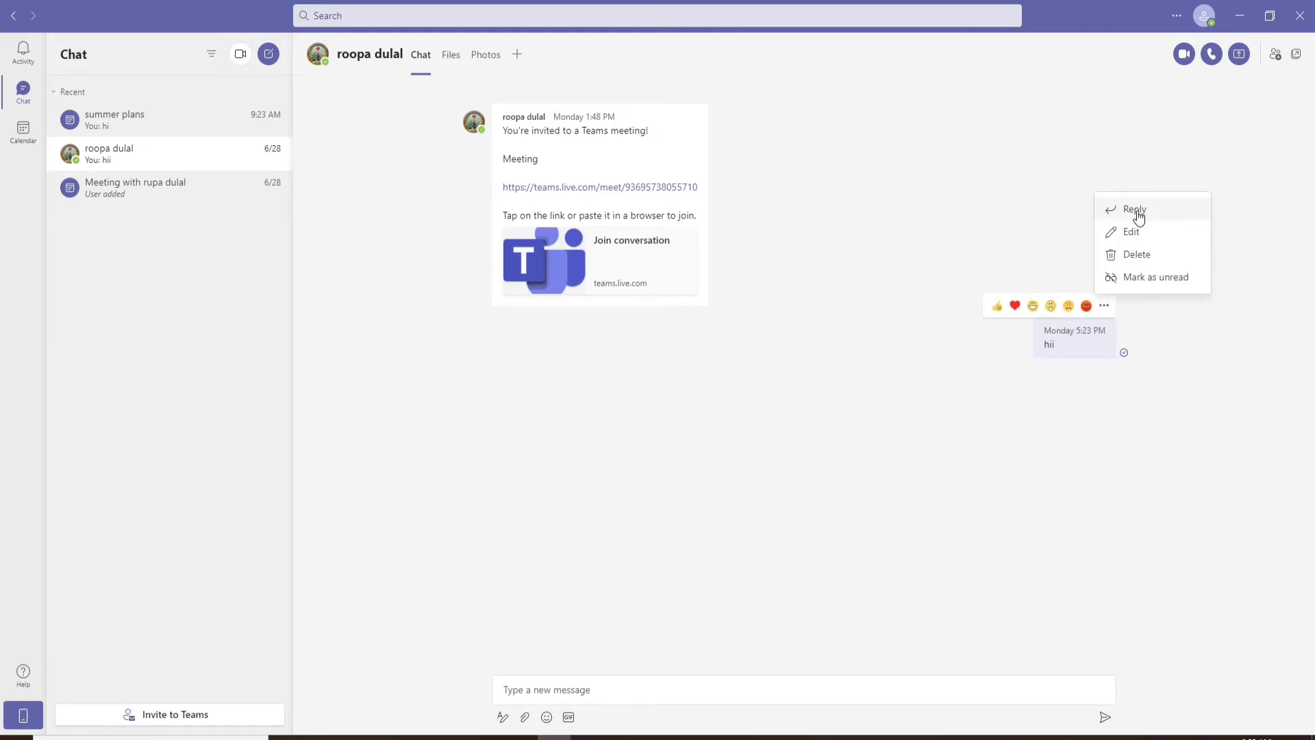
pyautogui.moveTo(1136, 254)
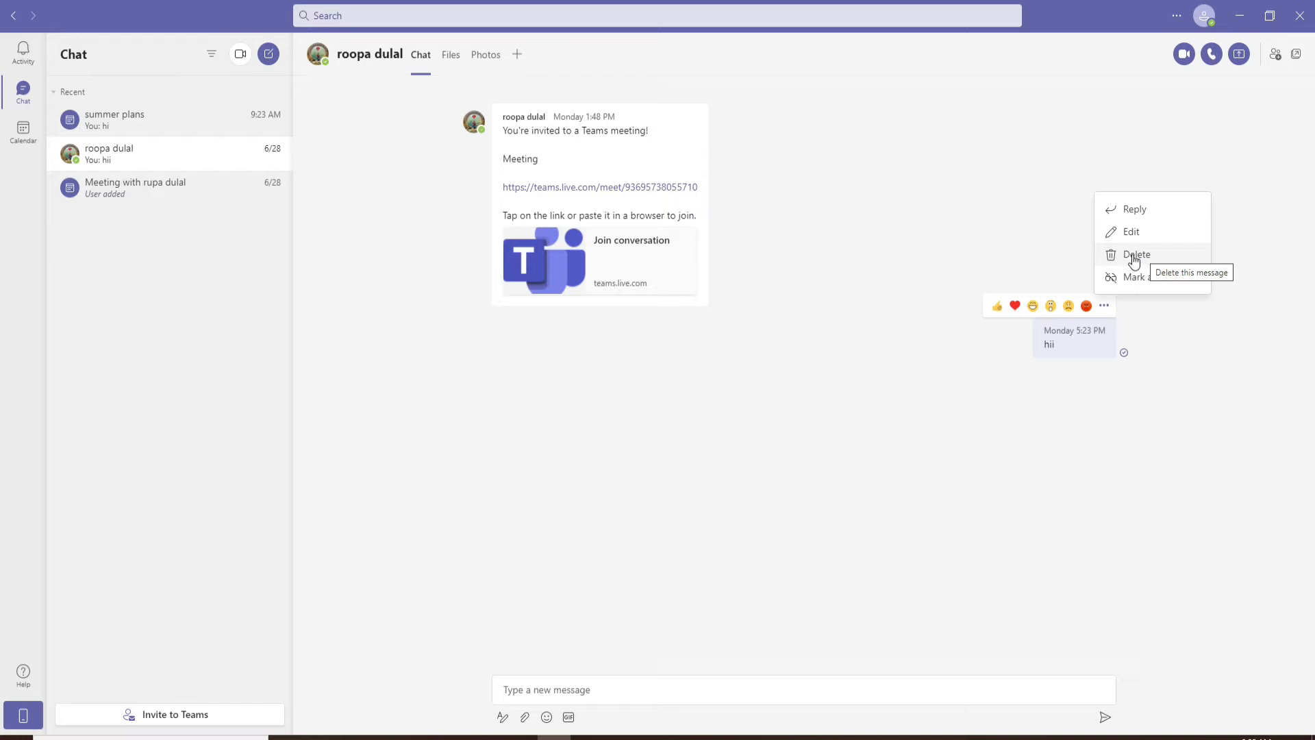
pyautogui.click(1136, 254)
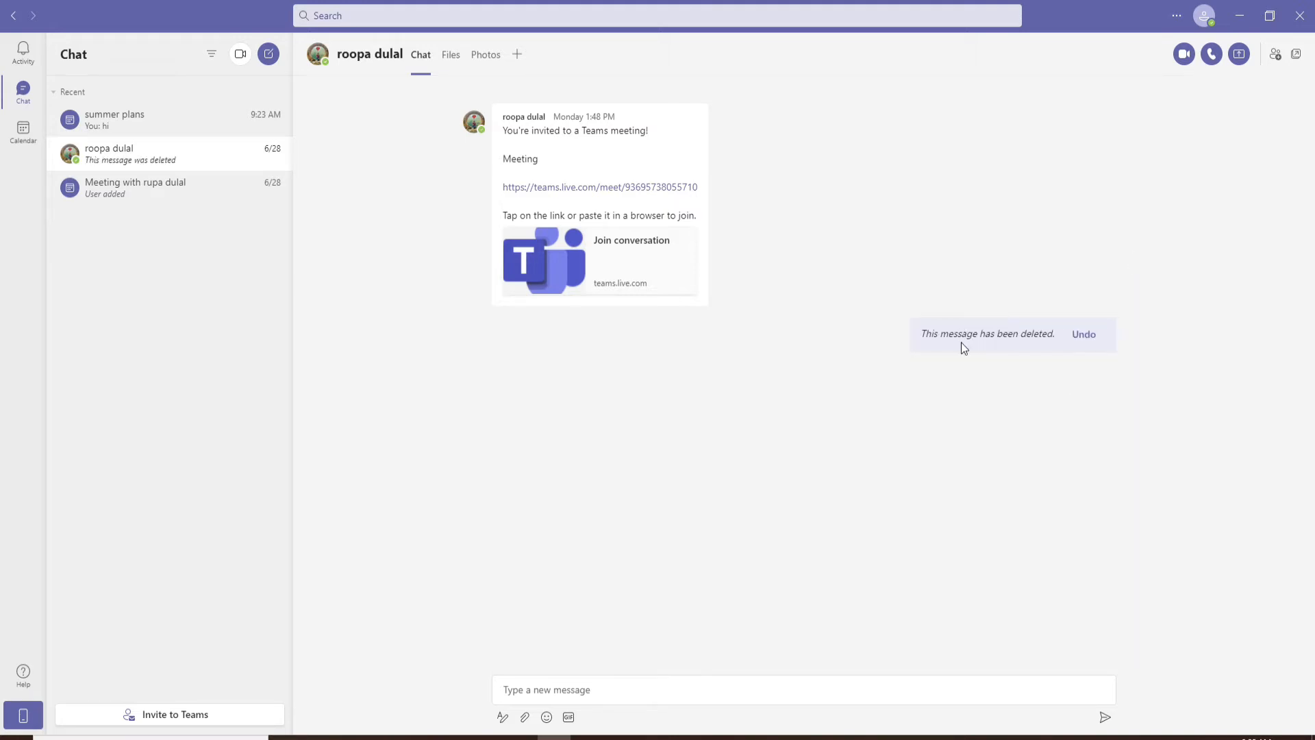
pyautogui.moveTo(959, 362)
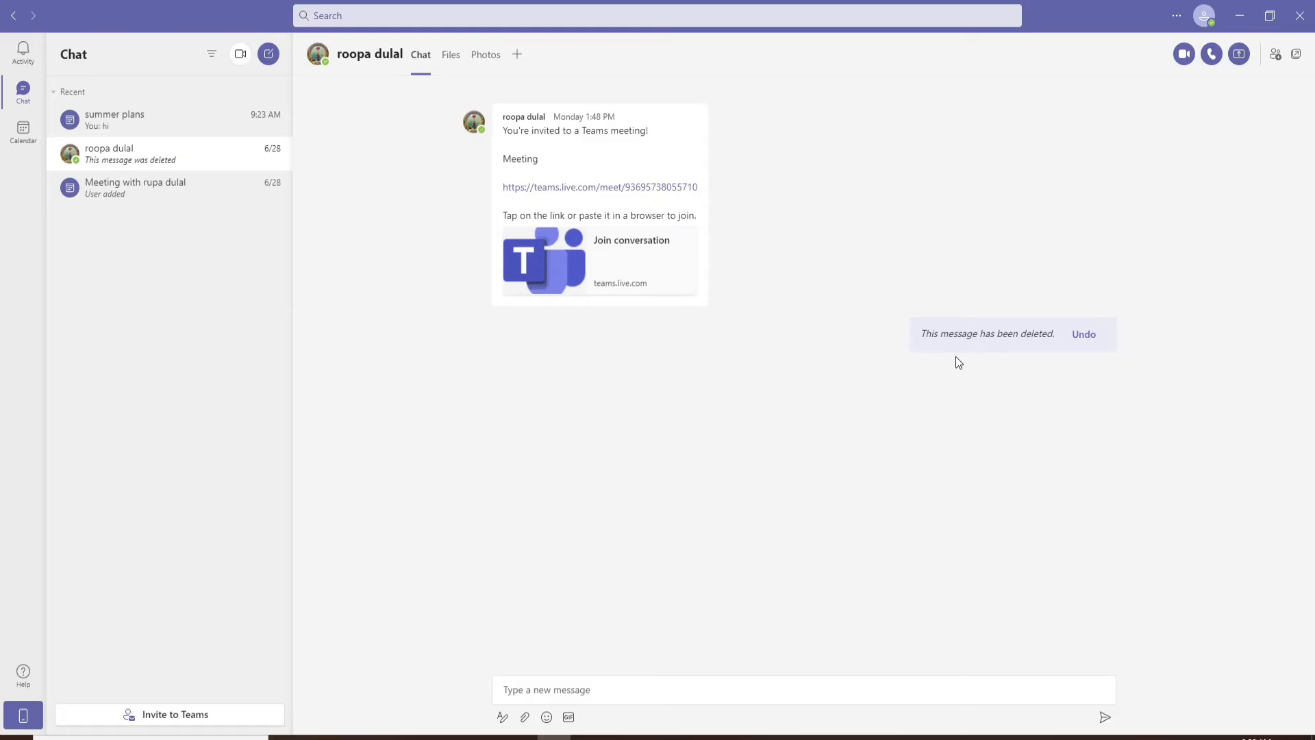
pyautogui.moveTo(991, 329)
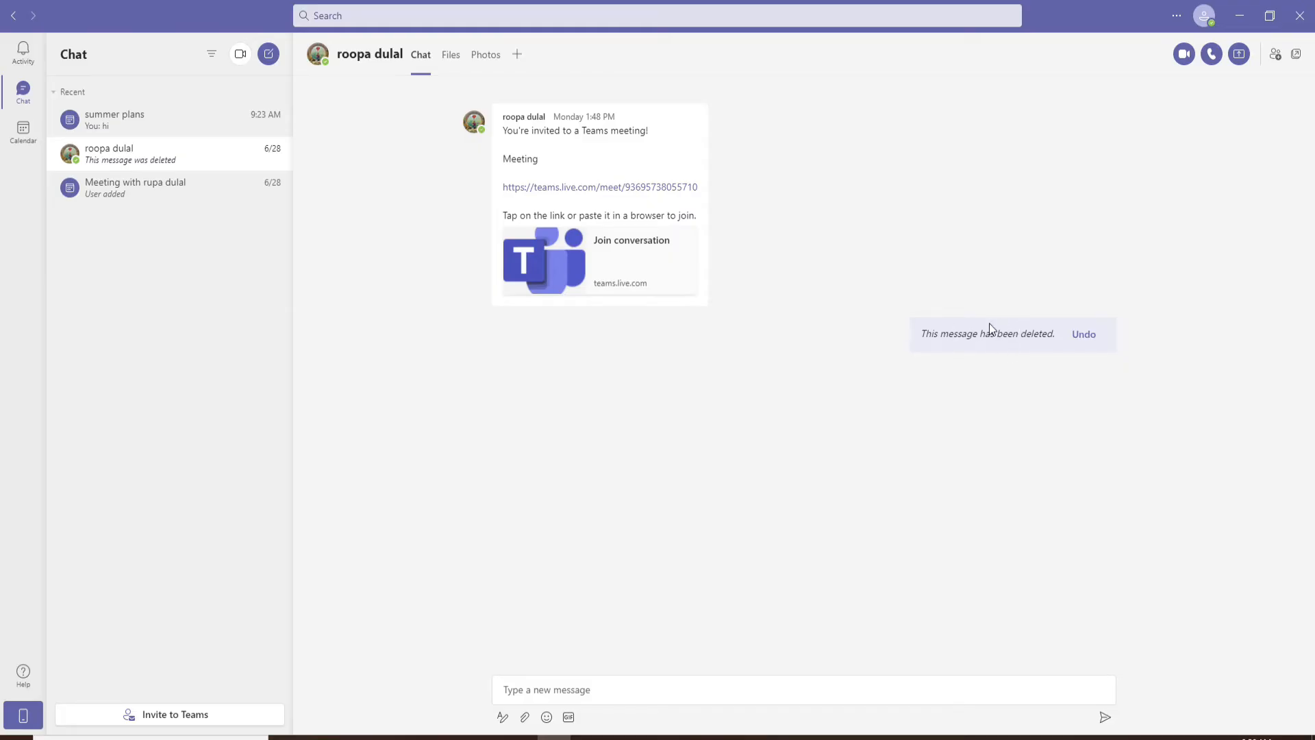
pyautogui.moveTo(1000, 349)
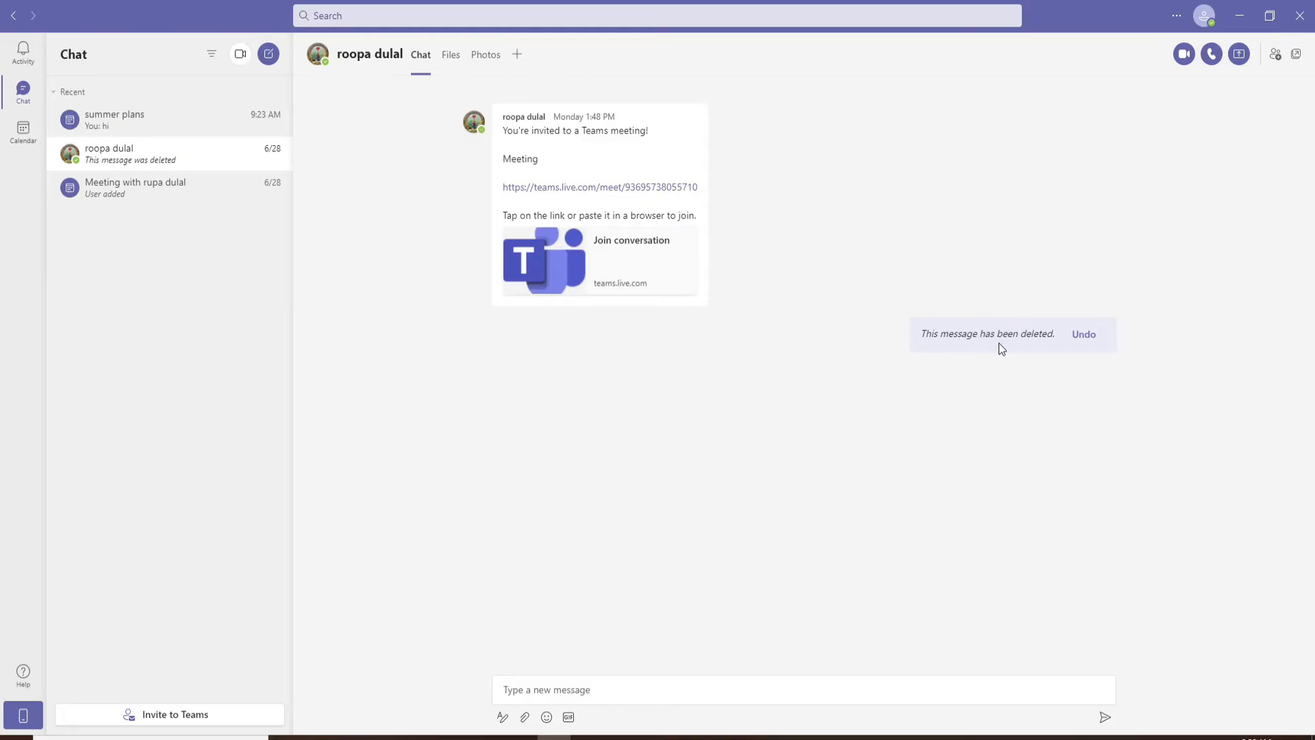
pyautogui.click(126, 120)
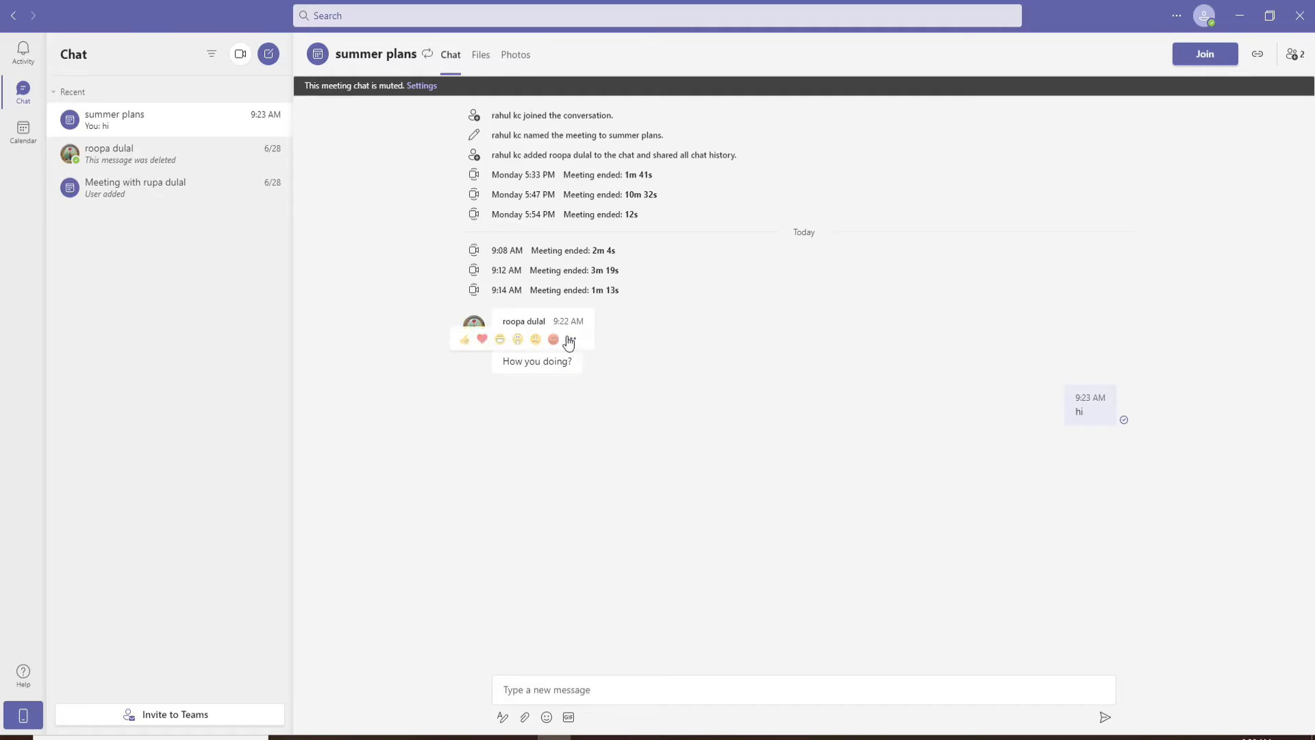
pyautogui.moveTo(570, 340)
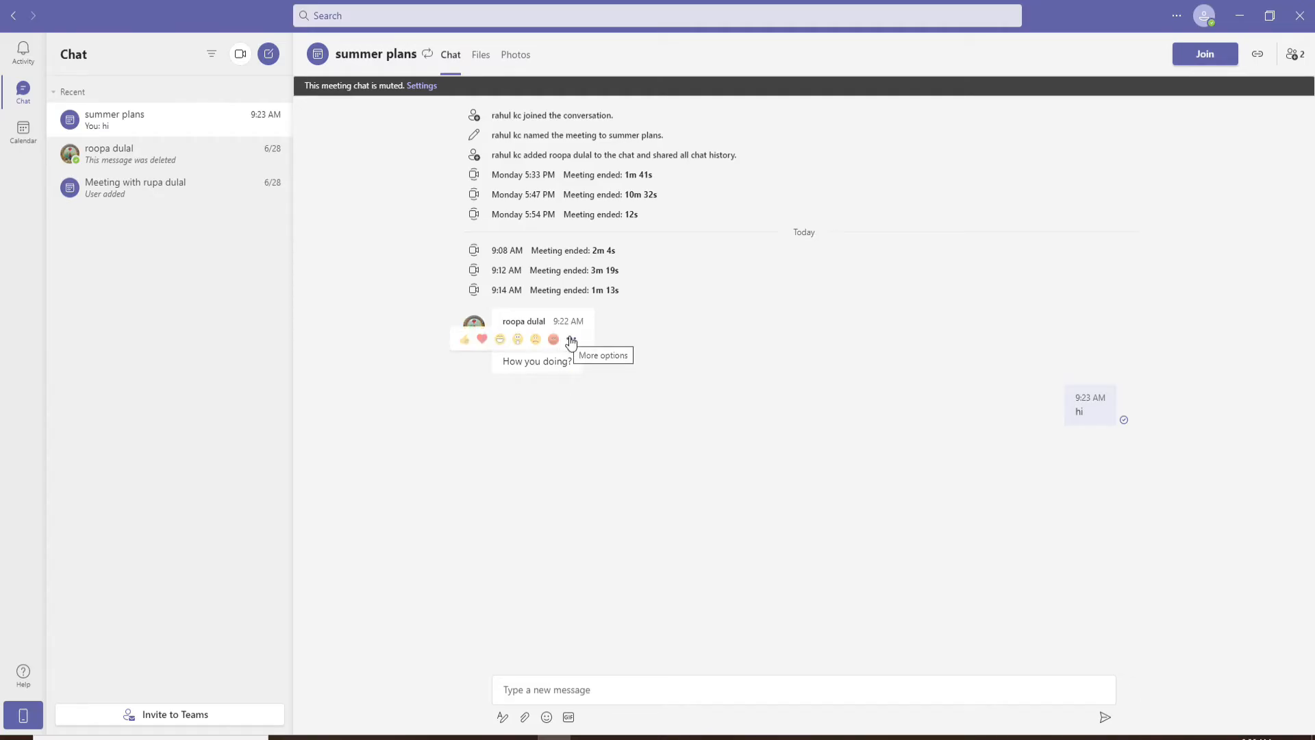
pyautogui.click(571, 339)
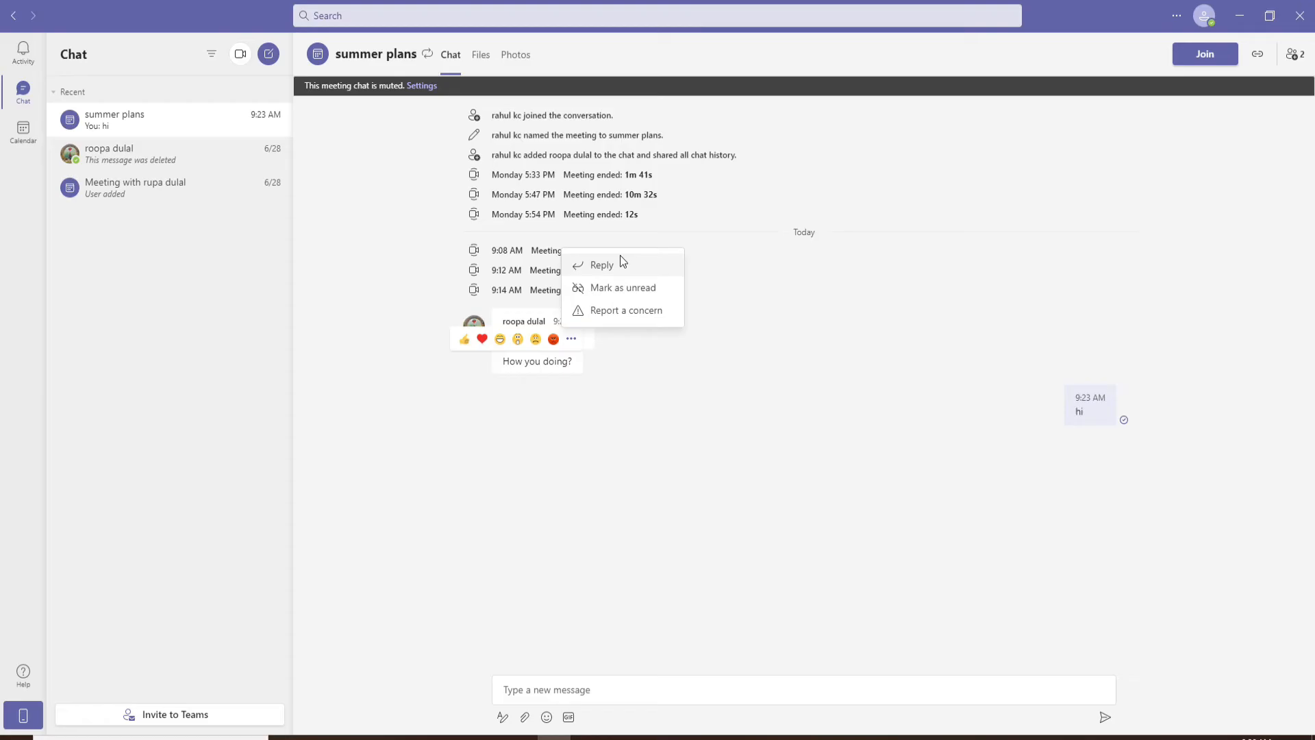
pyautogui.moveTo(616, 310)
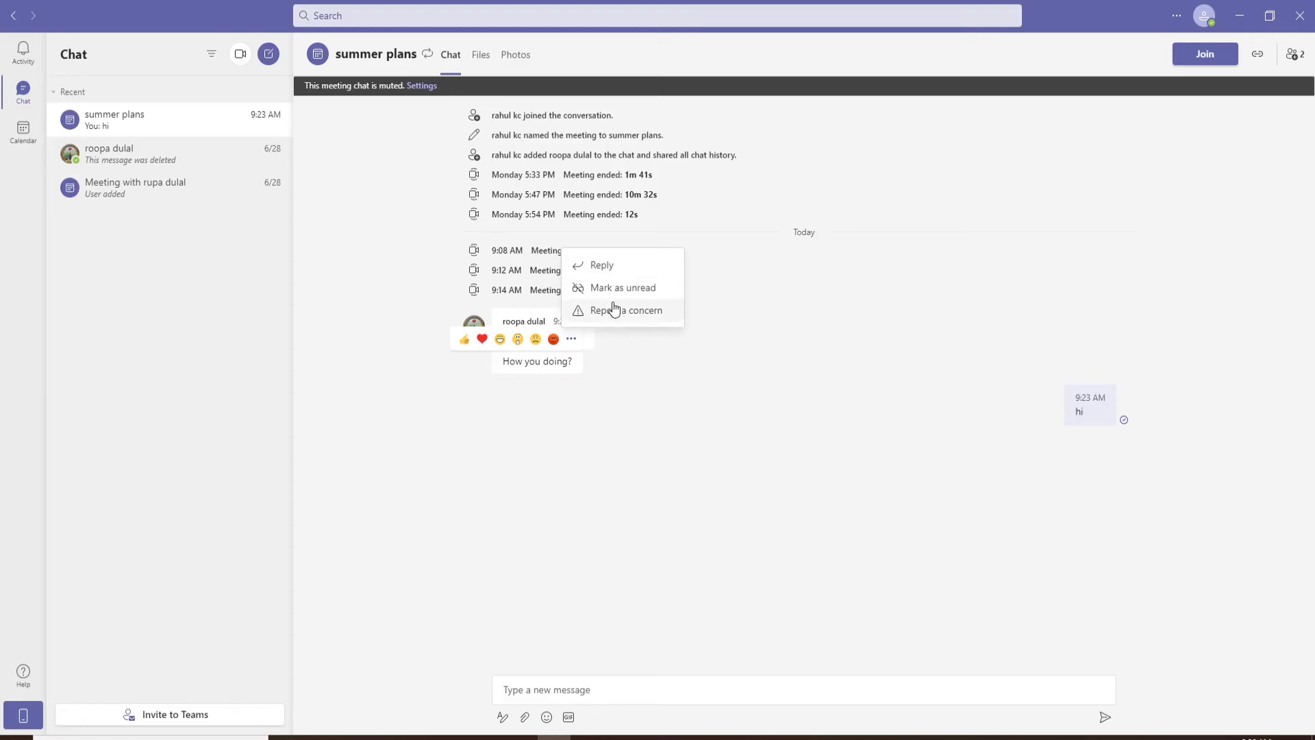
pyautogui.moveTo(625, 309)
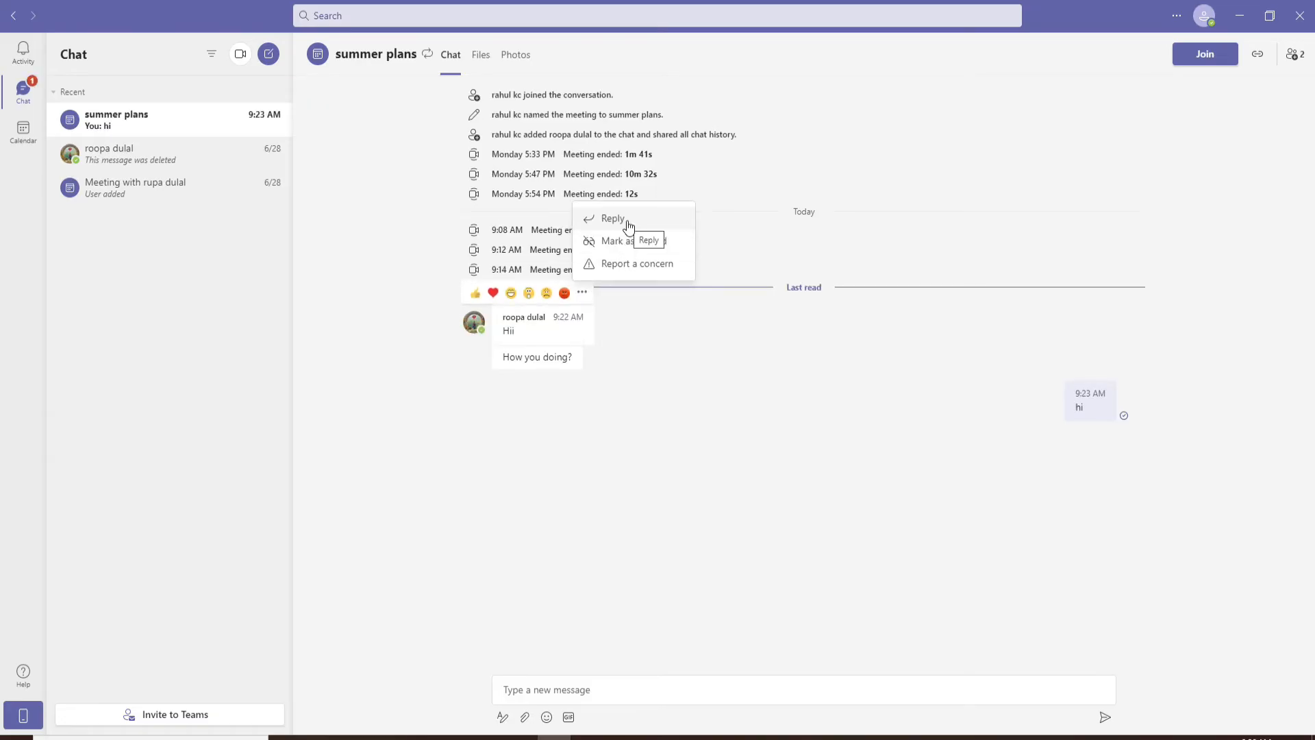
pyautogui.click(613, 218)
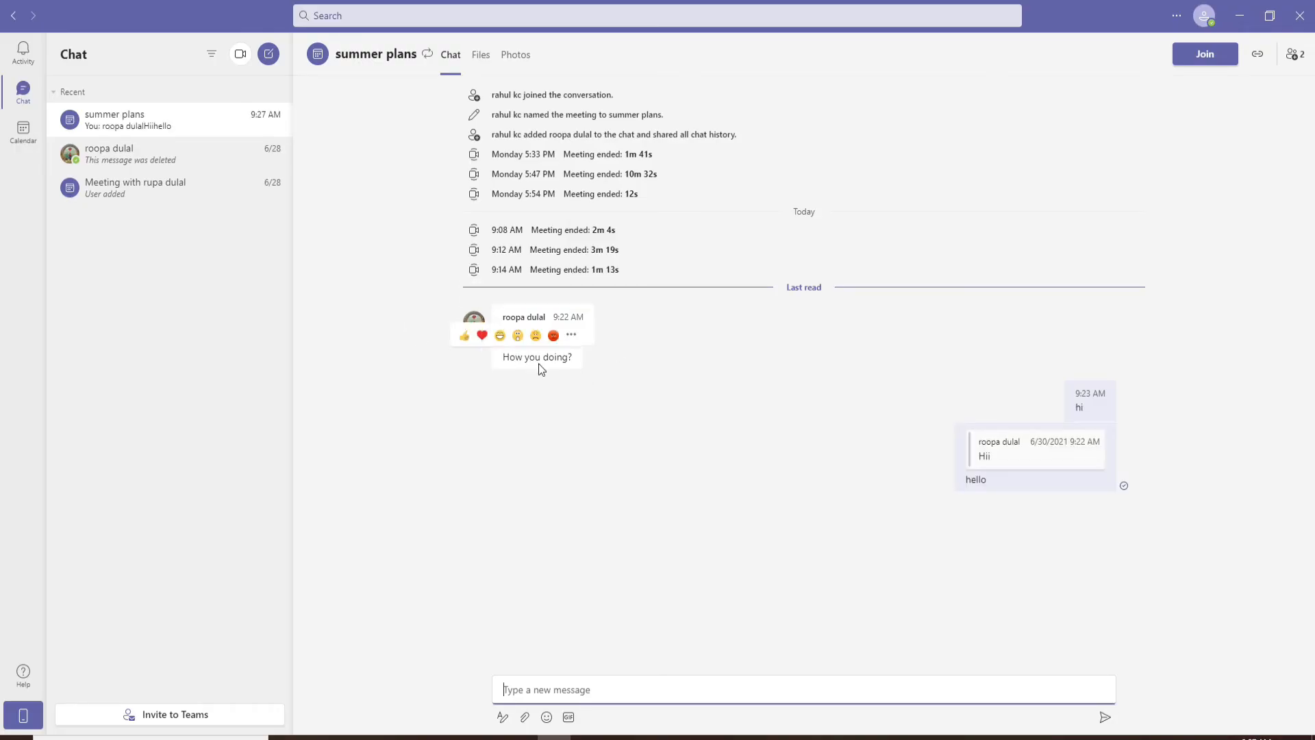
pyautogui.moveTo(366, 354)
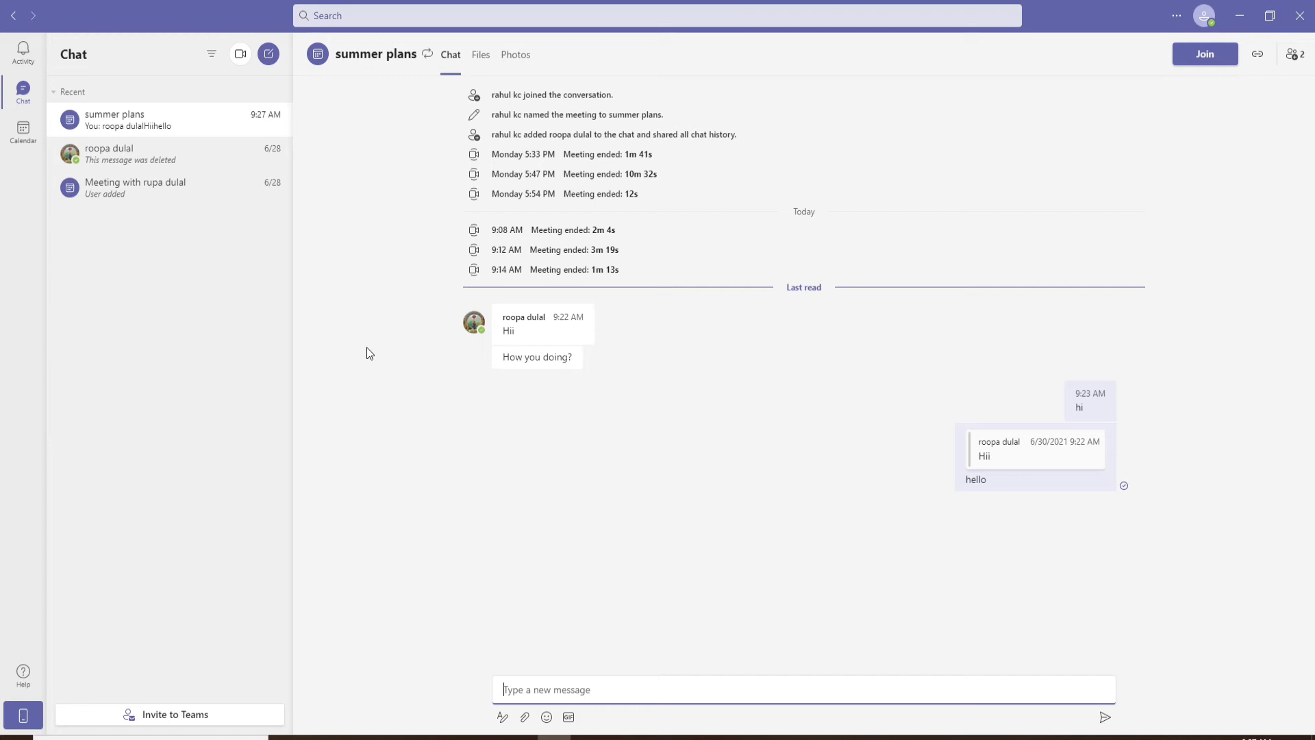
pyautogui.moveTo(683, 403)
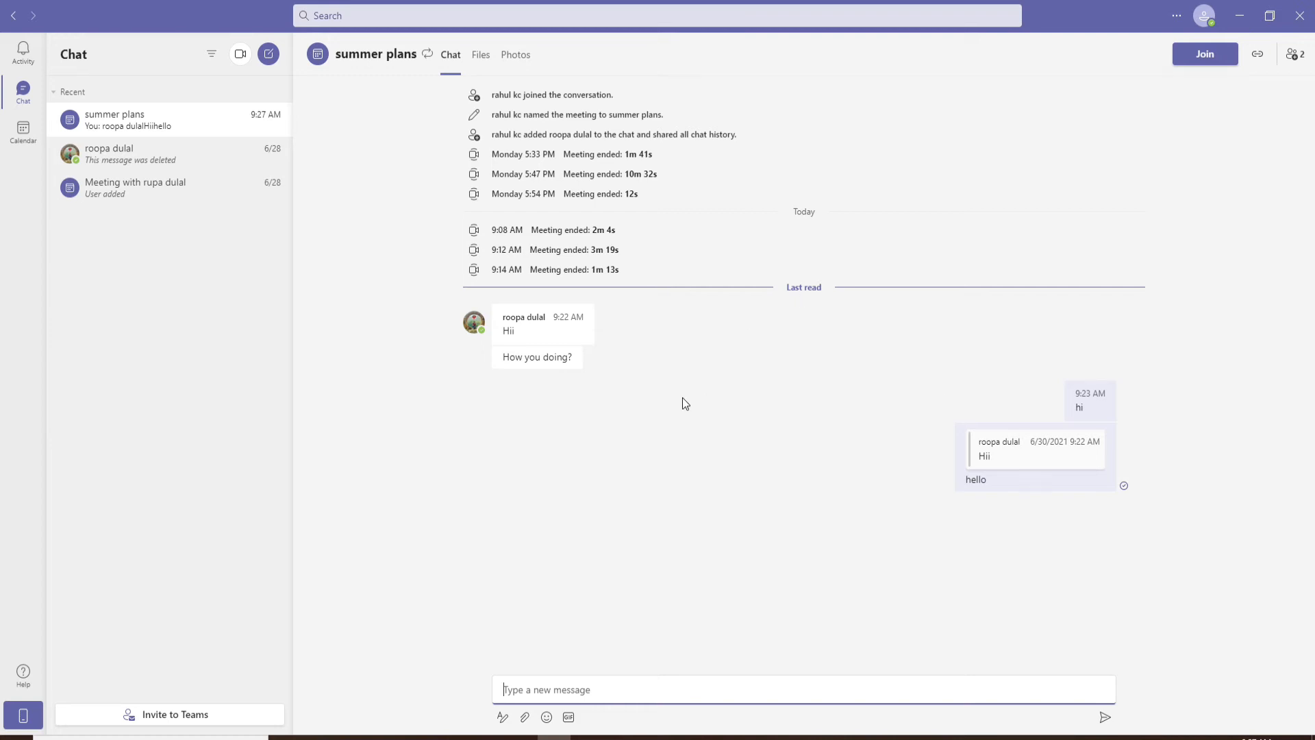
pyautogui.moveTo(864, 381)
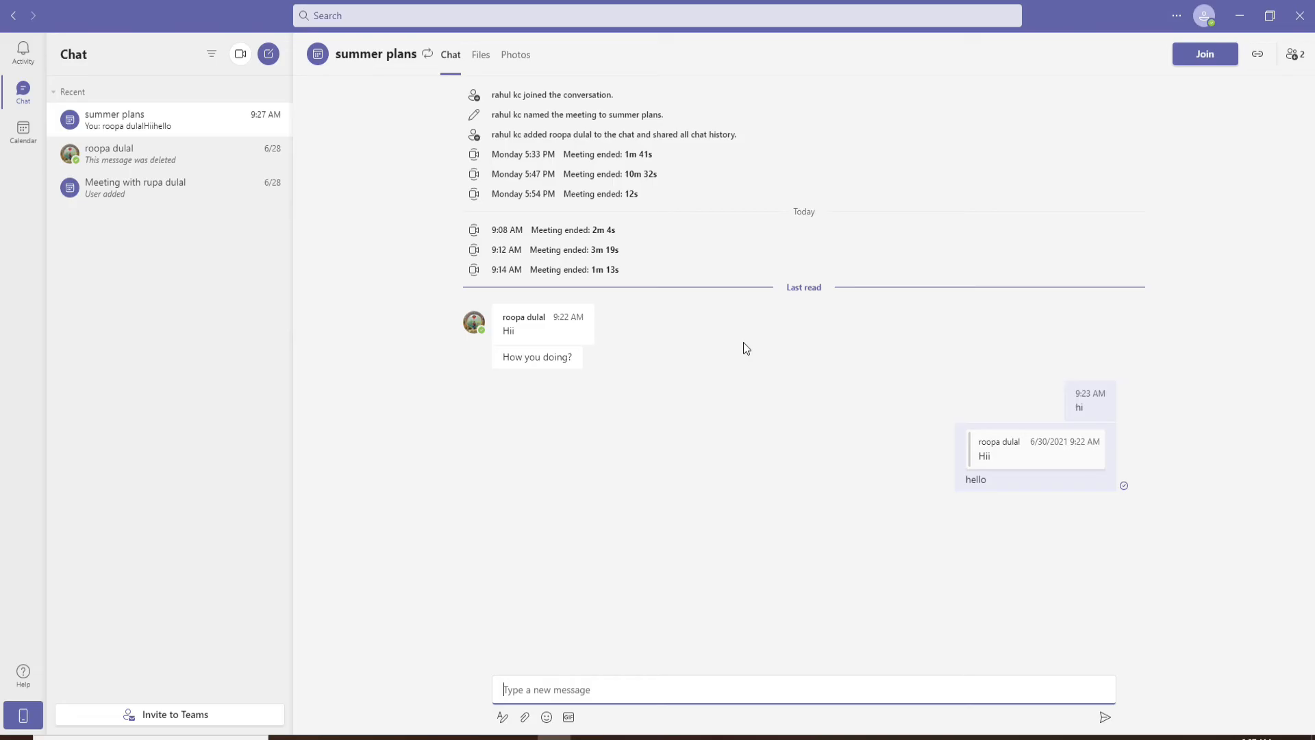
# Hide the summer plans group chat from the recent chats list
pyautogui.click(22, 48)
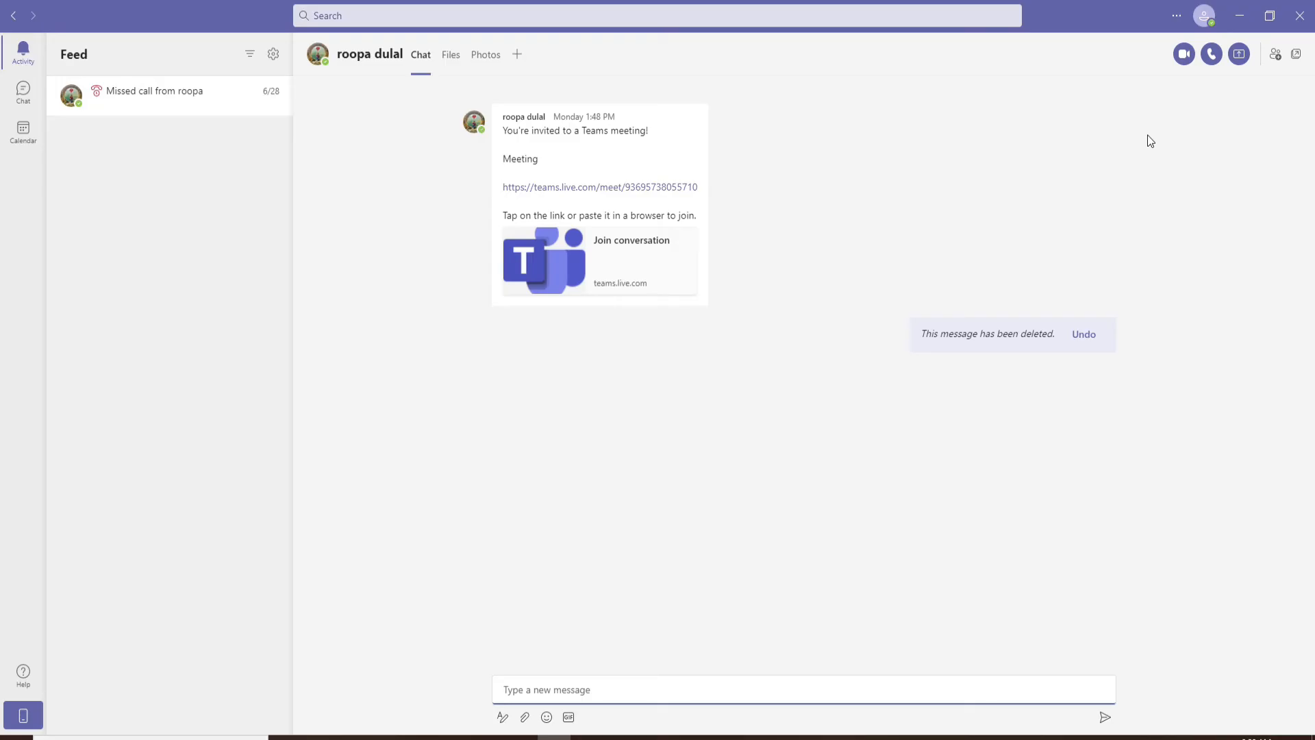
pyautogui.click(23, 90)
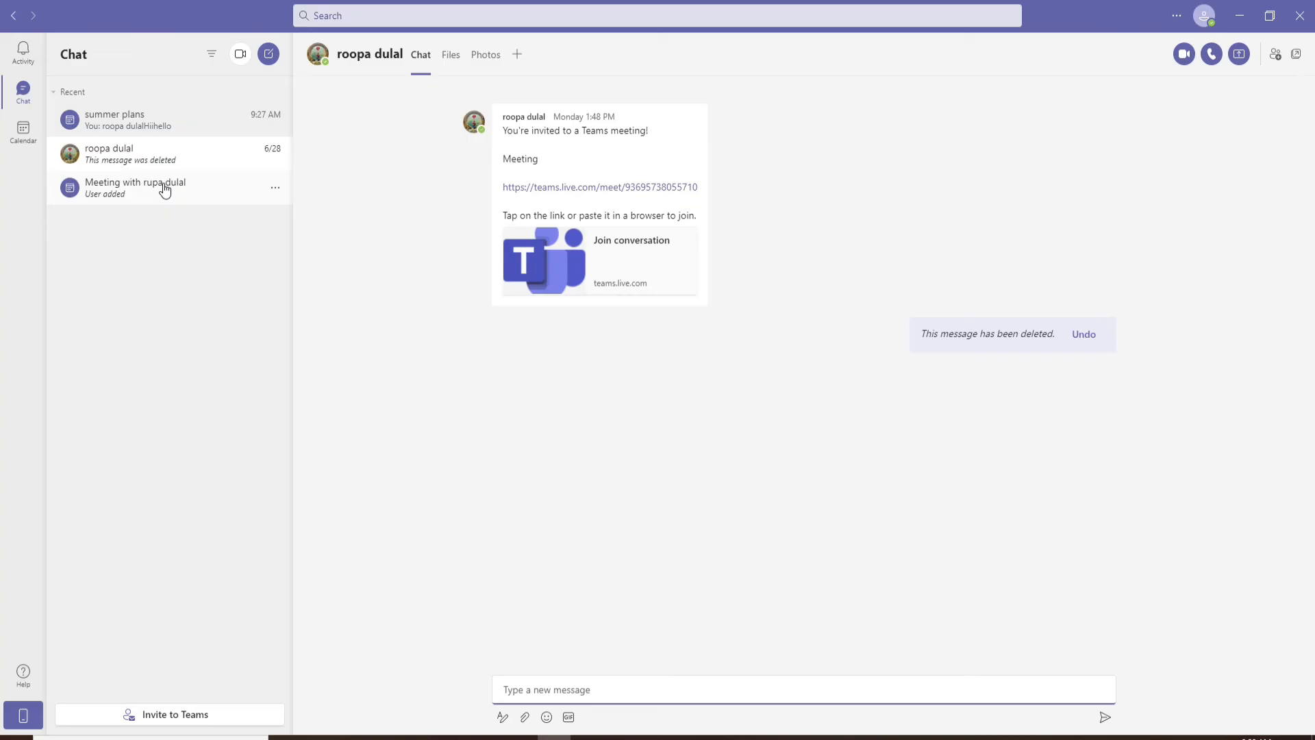
pyautogui.moveTo(266, 126)
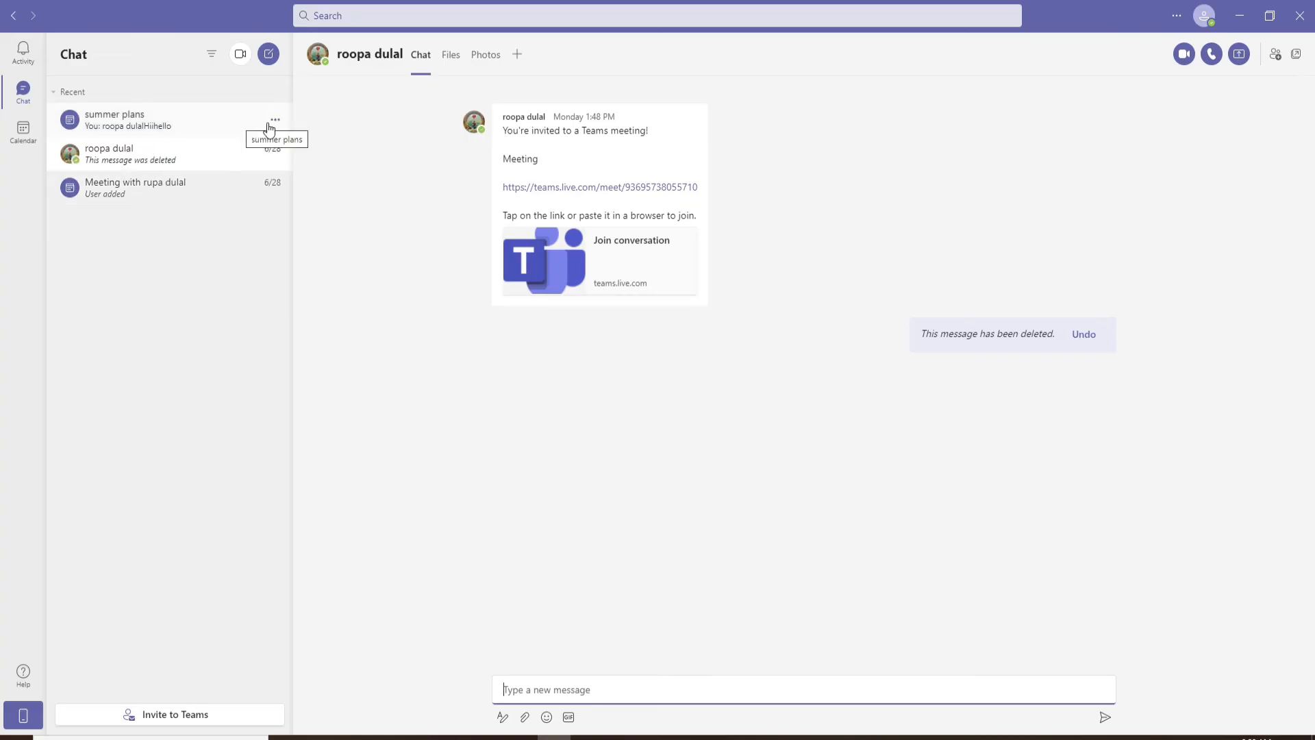
pyautogui.moveTo(275, 120)
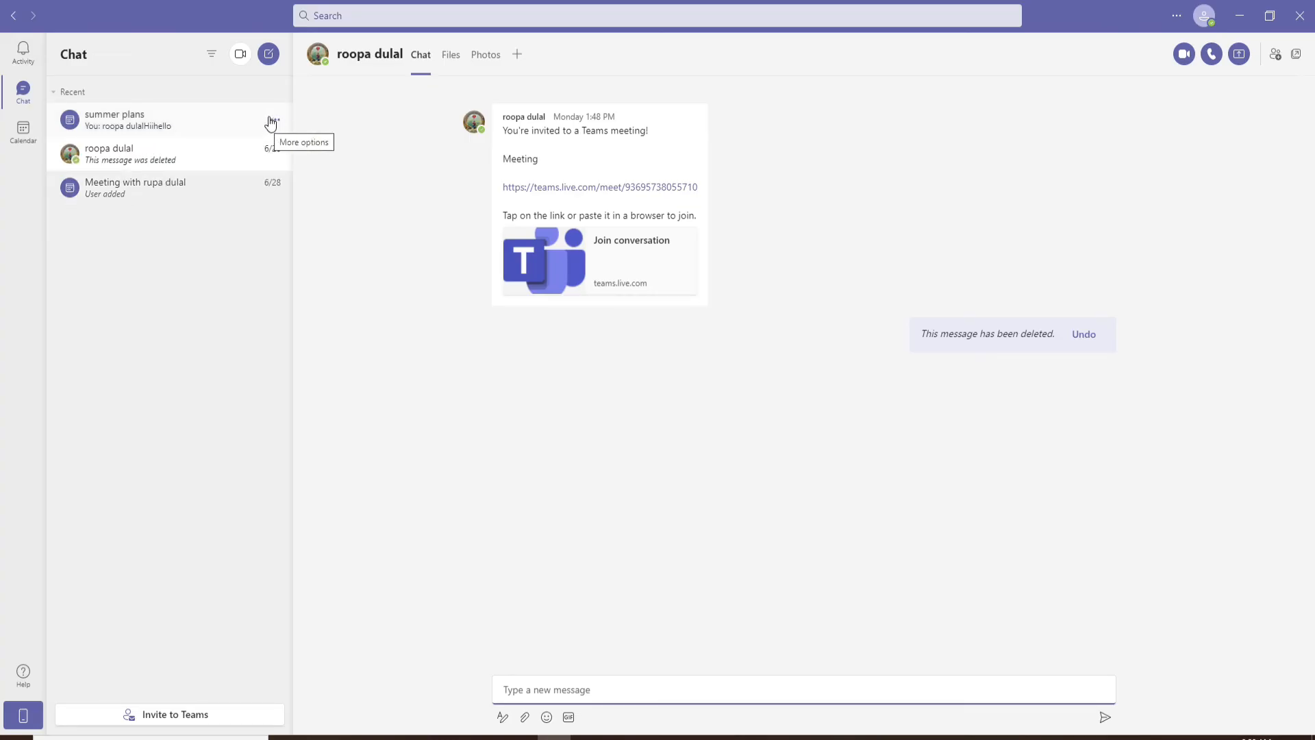
pyautogui.moveTo(274, 138)
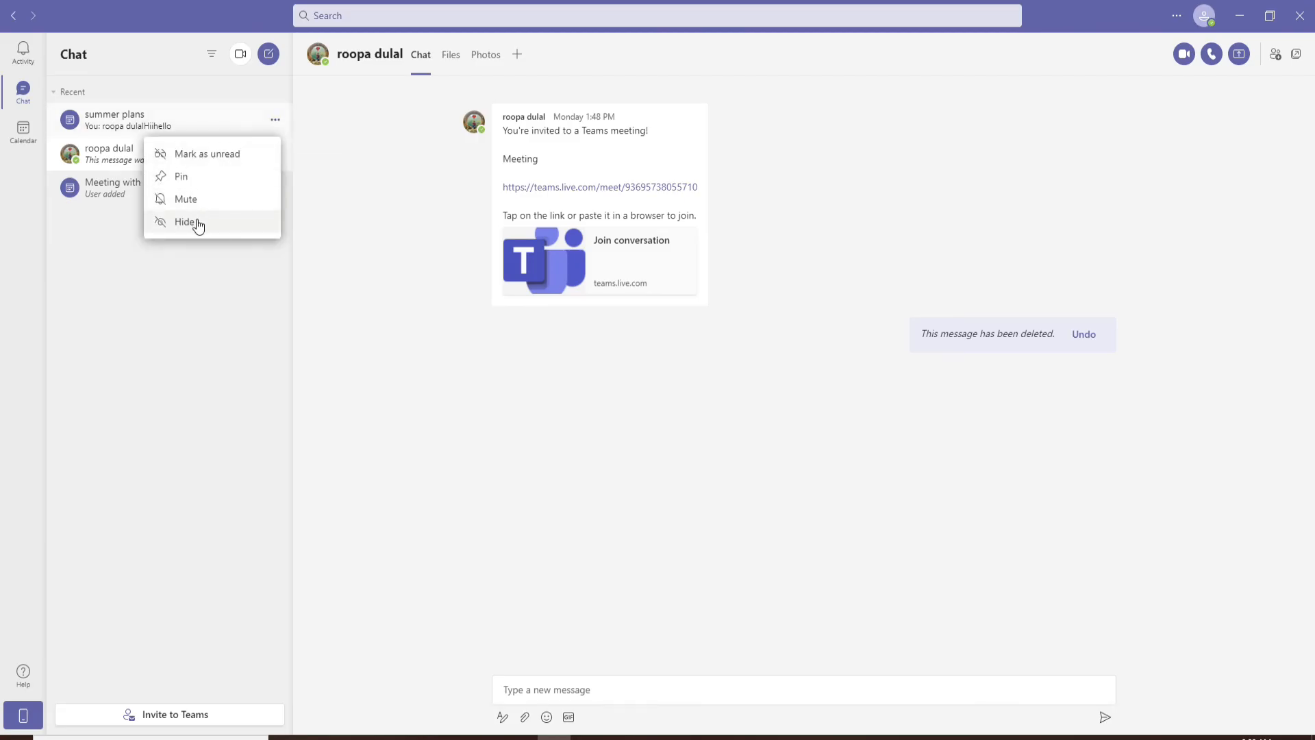
pyautogui.click(186, 221)
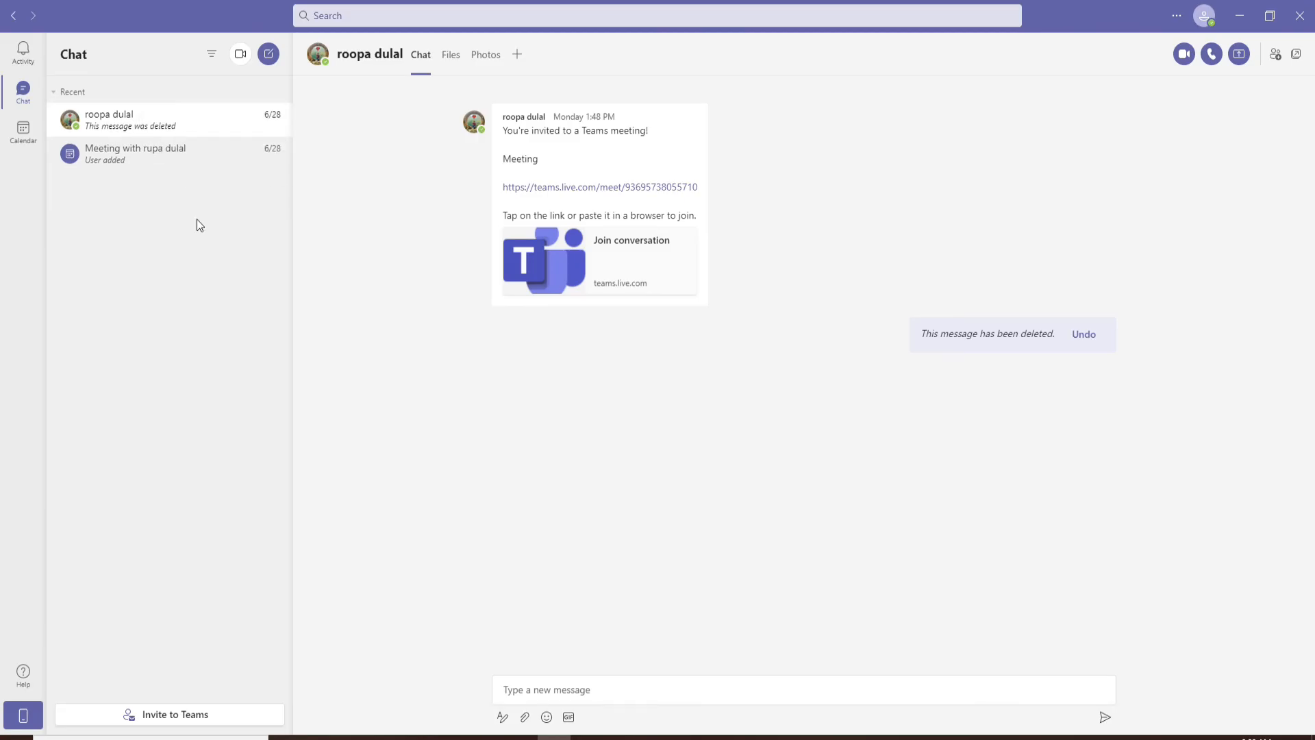